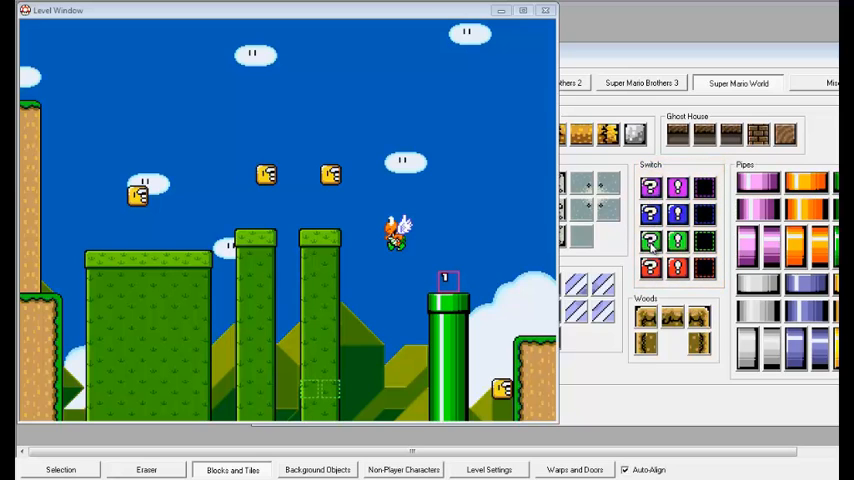
# Pick the green switch block and place it in the sky above the left coin block
pyautogui.click(230, 465)
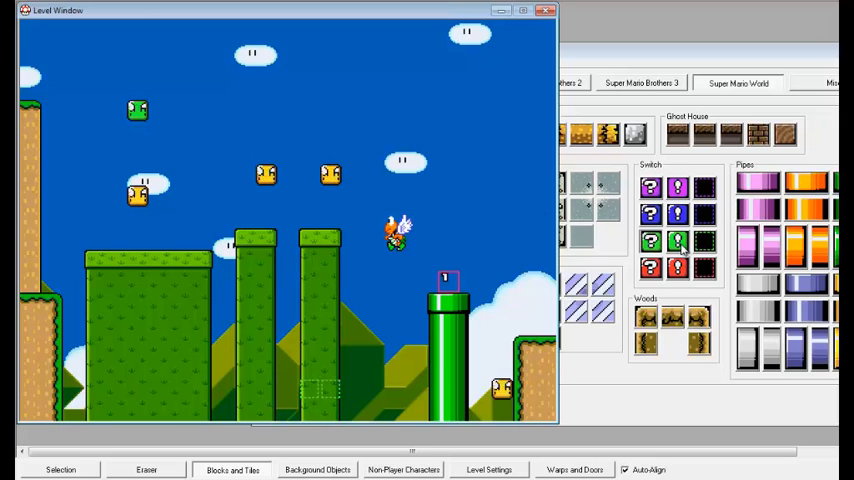
pyautogui.moveTo(702, 243)
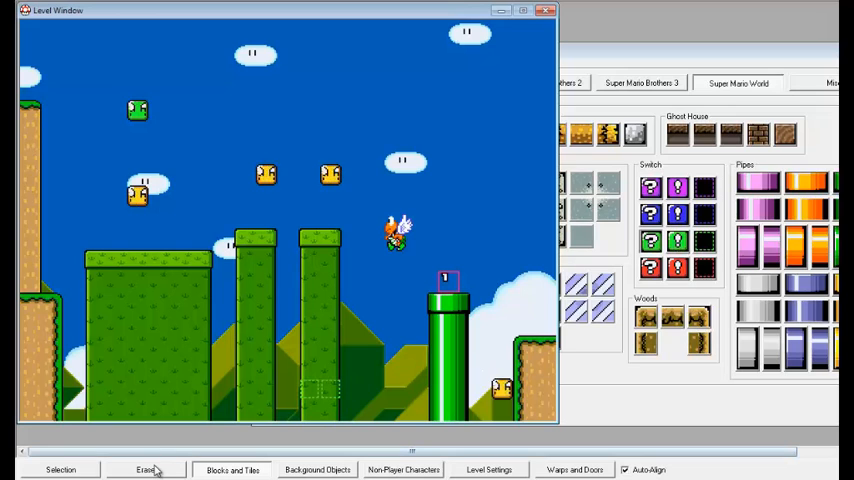
# Erase the green switch block from the sky above the coin block
pyautogui.click(152, 468)
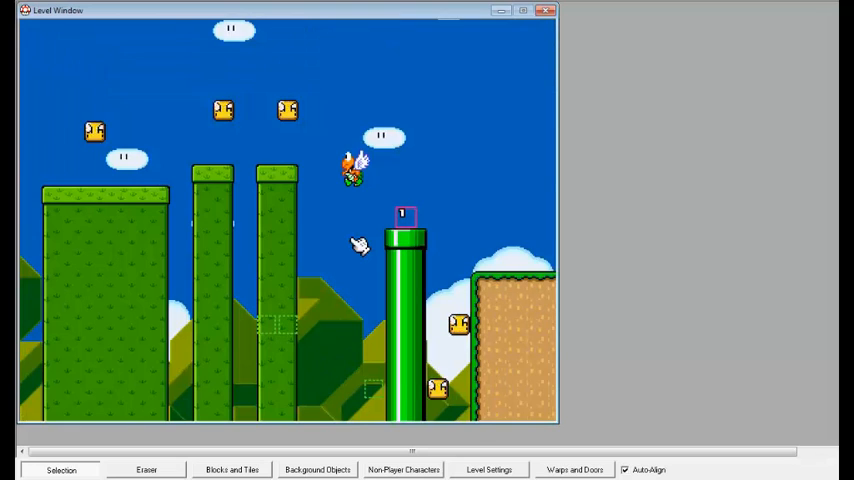
# Scroll the level view toward the pipe enclosed by green switch blocks
pyautogui.hscroll(3)
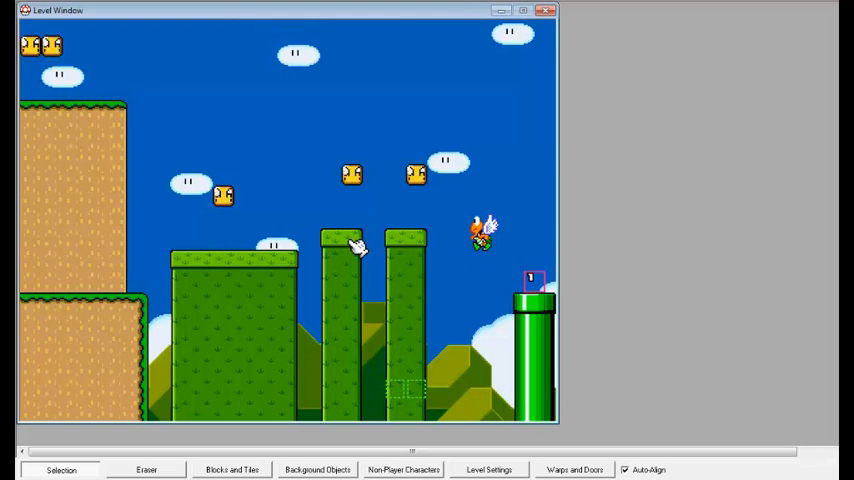
pyautogui.moveTo(425, 383)
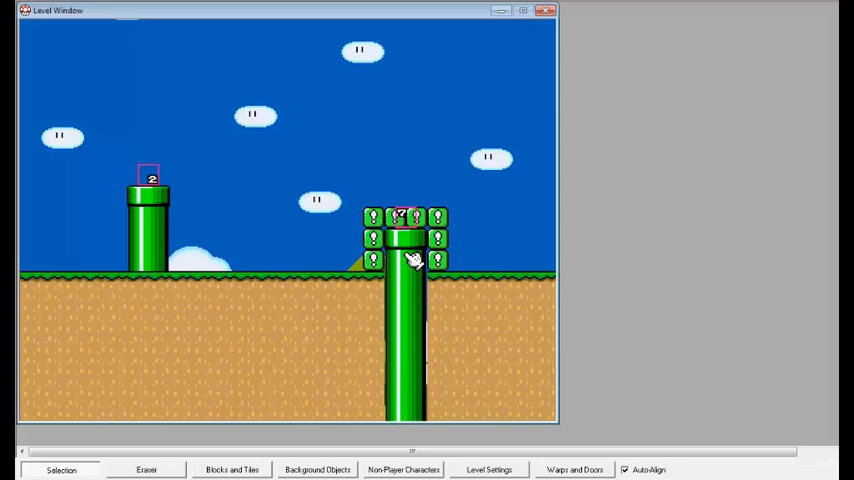
pyautogui.moveTo(289, 176)
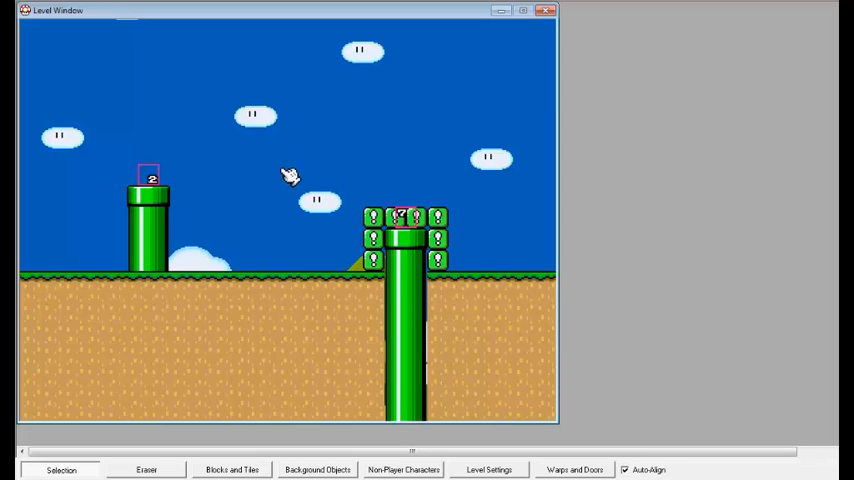
# Paint a diagonal staircase of dotted green outline blocks down from the grey blocks
pyautogui.click(502, 469)
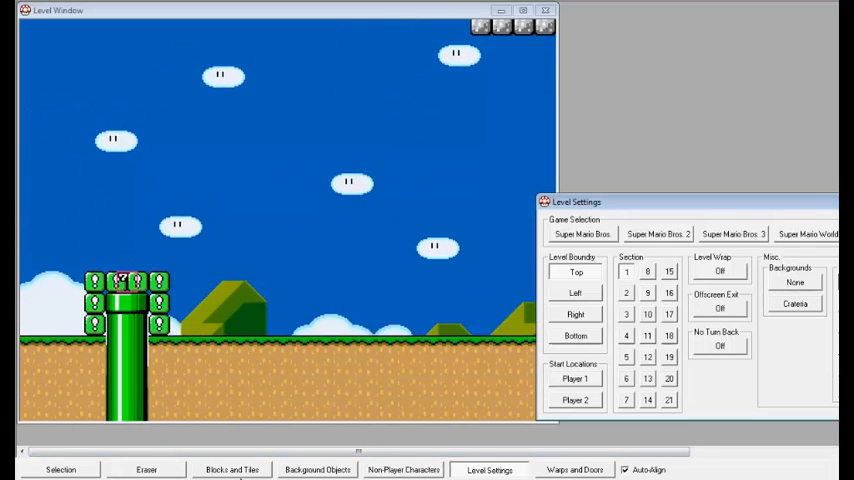
pyautogui.click(224, 468)
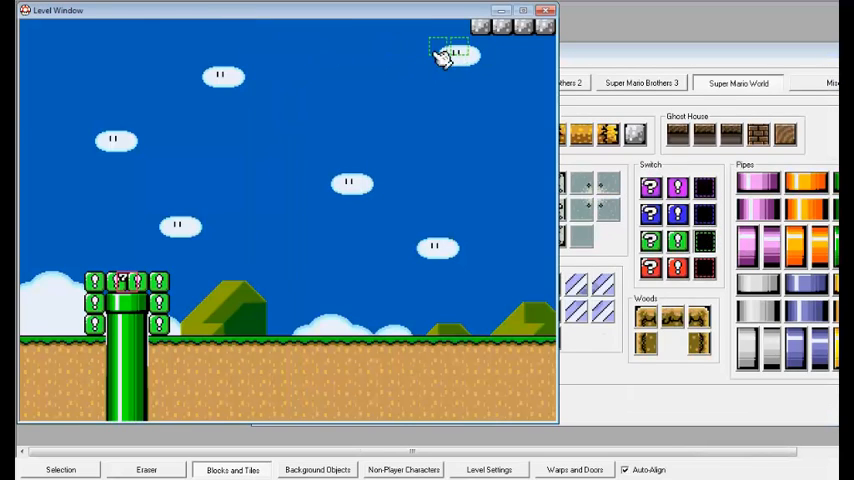
pyautogui.moveTo(455, 50); pyautogui.dragTo(320, 165)
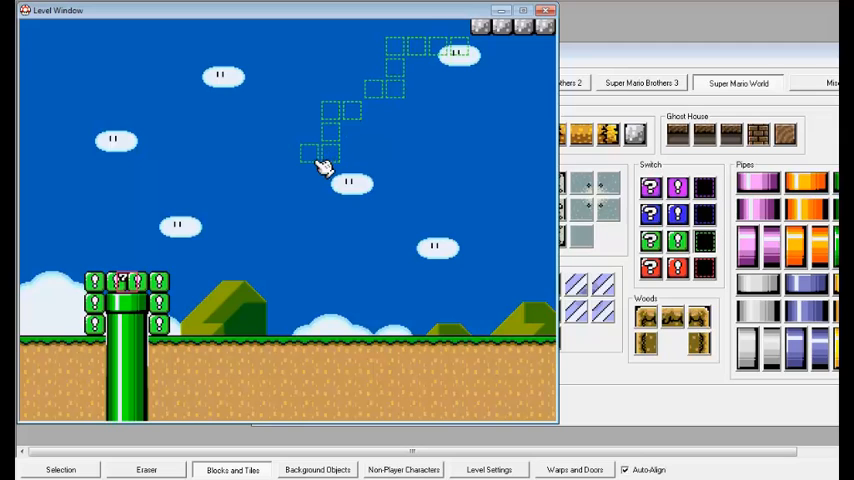